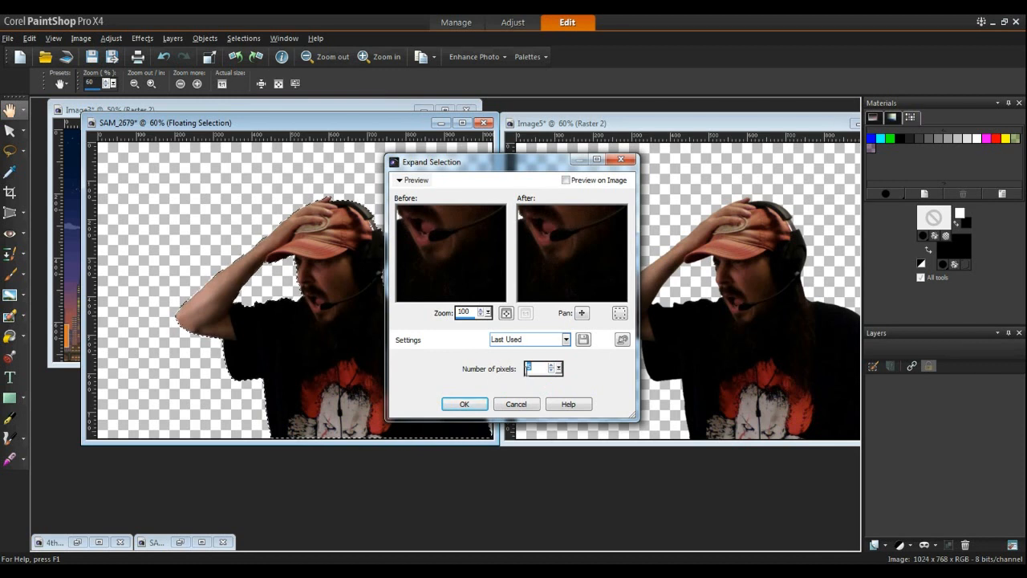
Step: Expand the selection around the man's silhouette outward by a few pixels
left_click(464, 404)
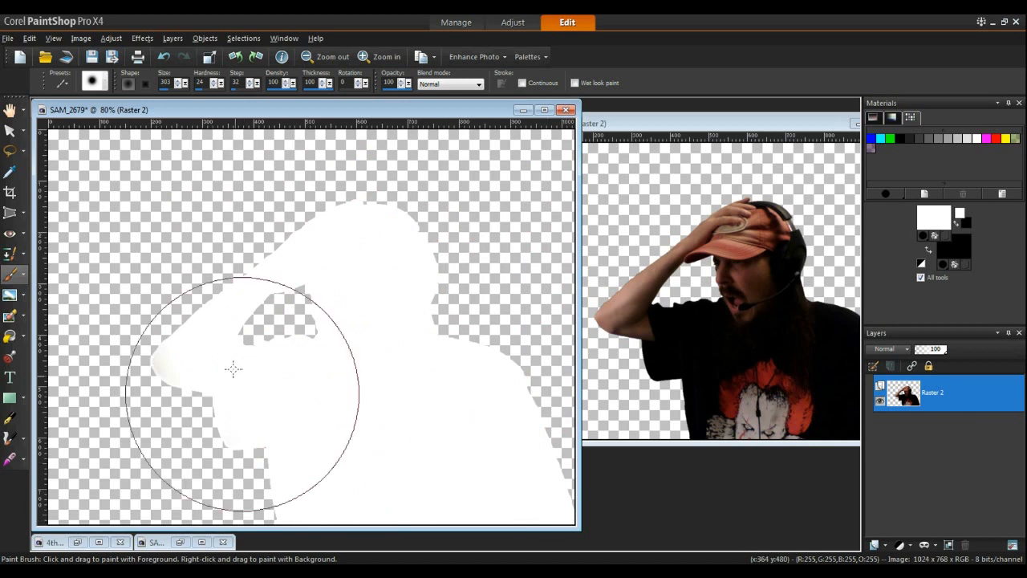